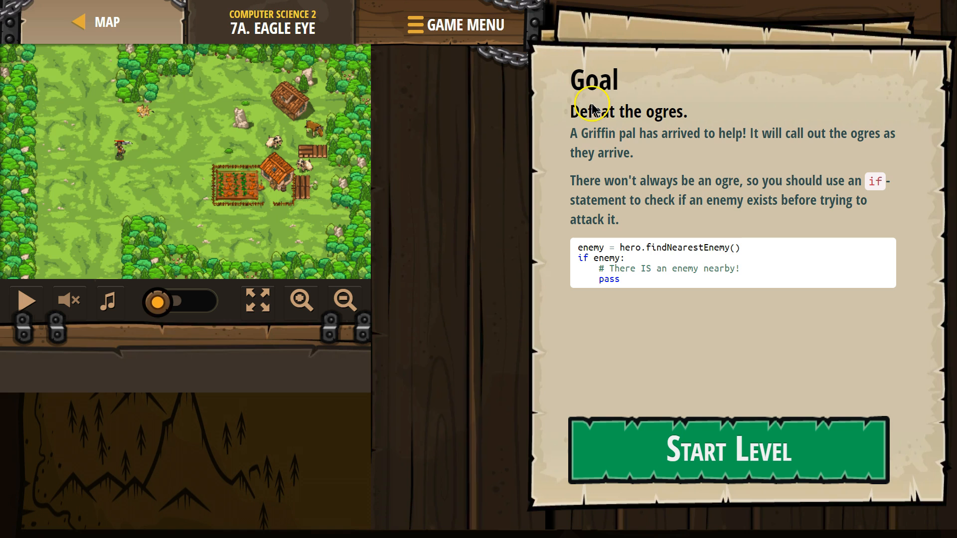
{"action": "mouse_move", "coordinate": [632, 148]}
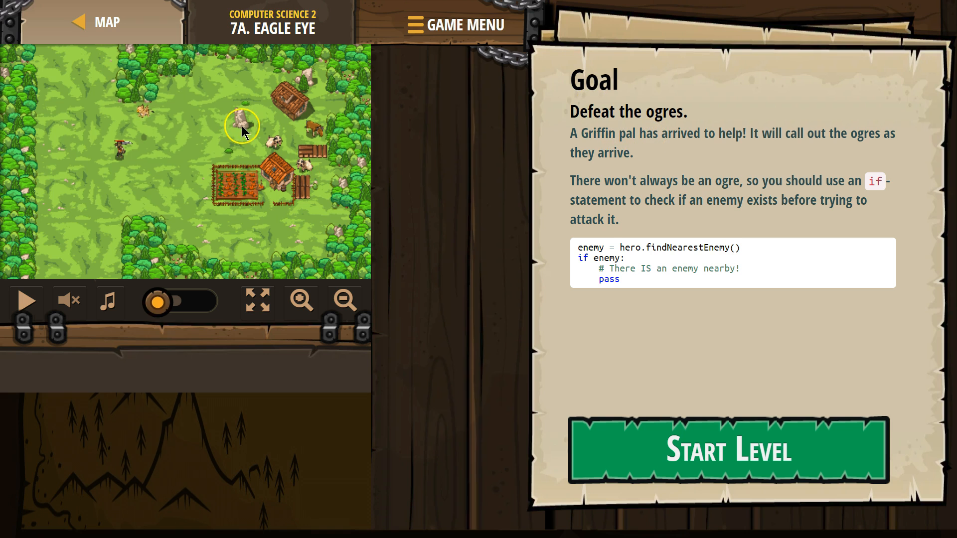
{"action": "mouse_move", "coordinate": [755, 152]}
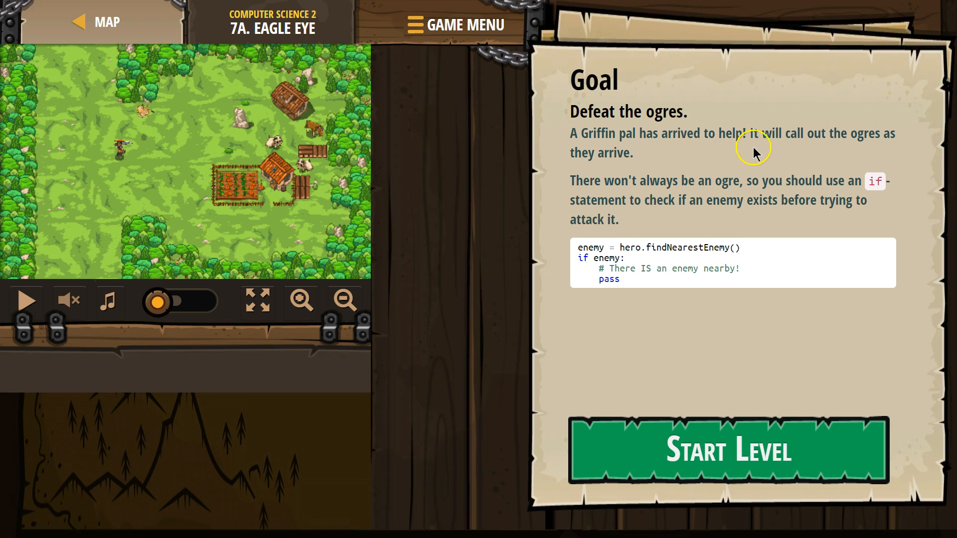
{"action": "mouse_move", "coordinate": [879, 144]}
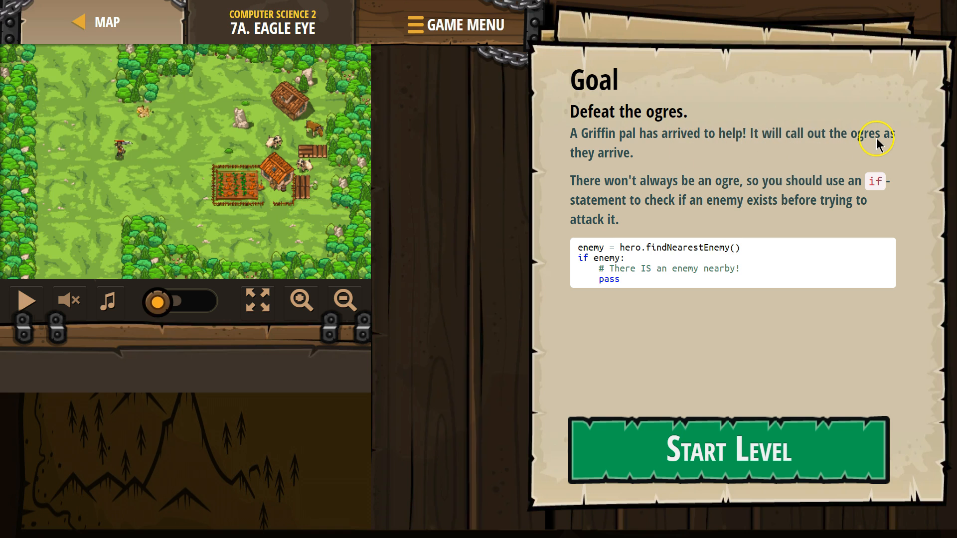
{"action": "mouse_move", "coordinate": [690, 192]}
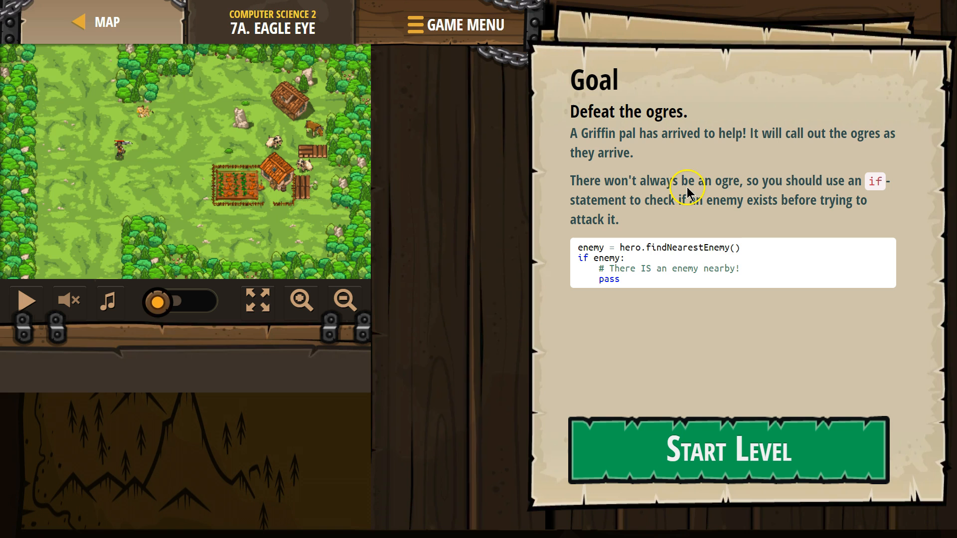
{"action": "mouse_move", "coordinate": [707, 190]}
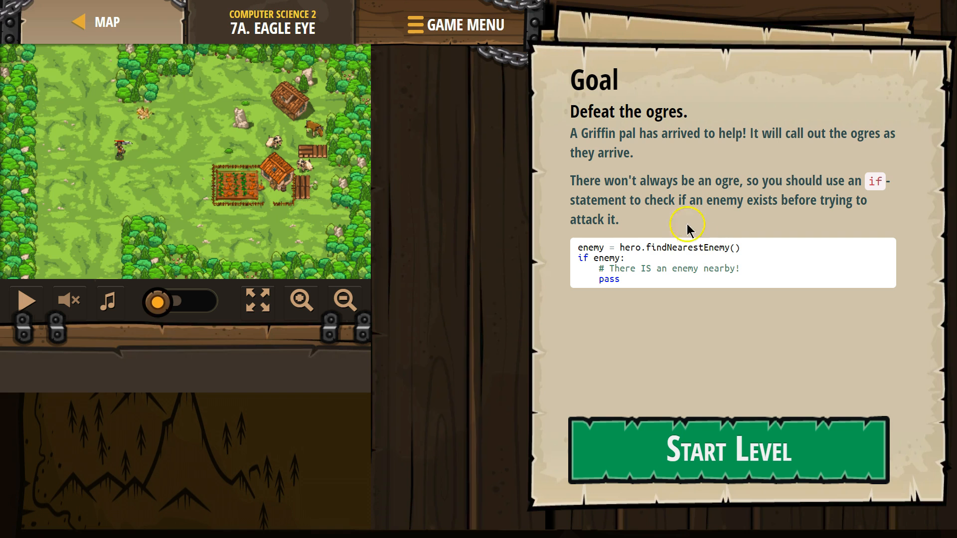
{"action": "mouse_move", "coordinate": [641, 209]}
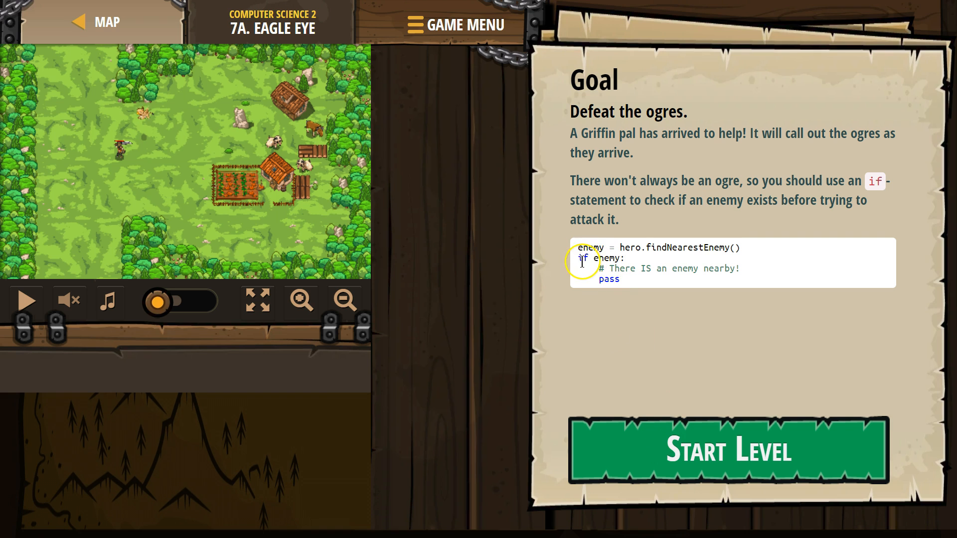
- Start the Eagle Eye level after reviewing its goal of defeating the ogres
{"action": "left_click", "coordinate": [725, 450]}
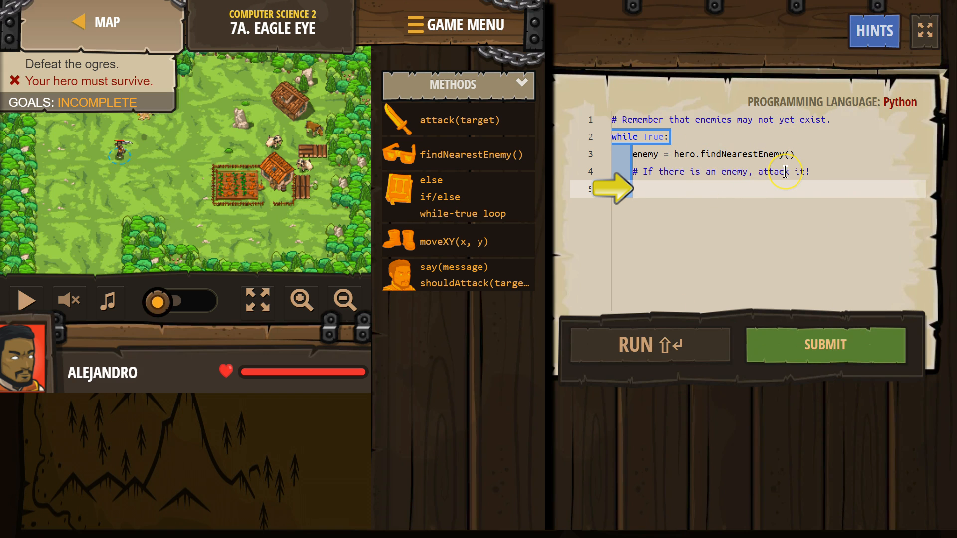
- Add 'if enemy:' inside the loop with two indented hero.attack(enemy) lines
{"action": "type", "text": "if"}
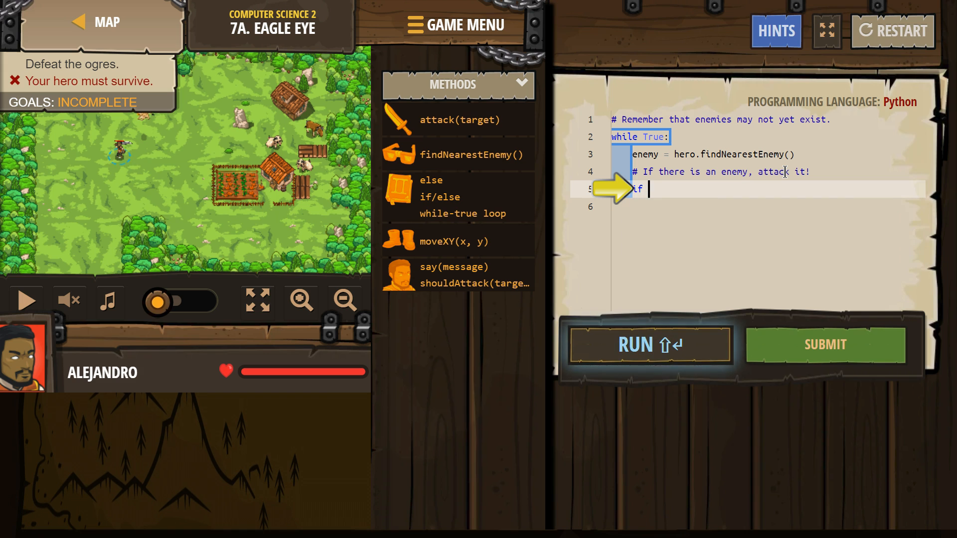
{"action": "type", "text": "enemy:"}
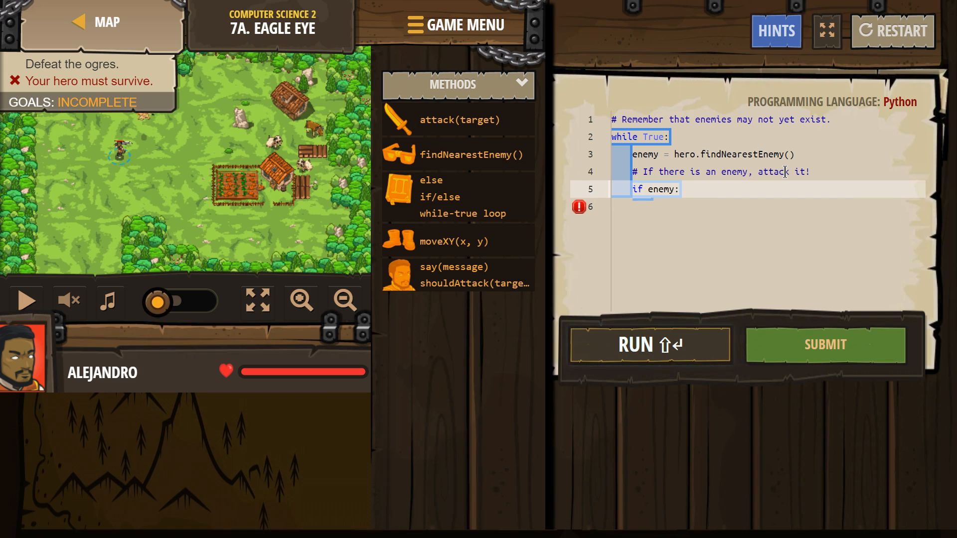
{"action": "key", "text": "enter"}
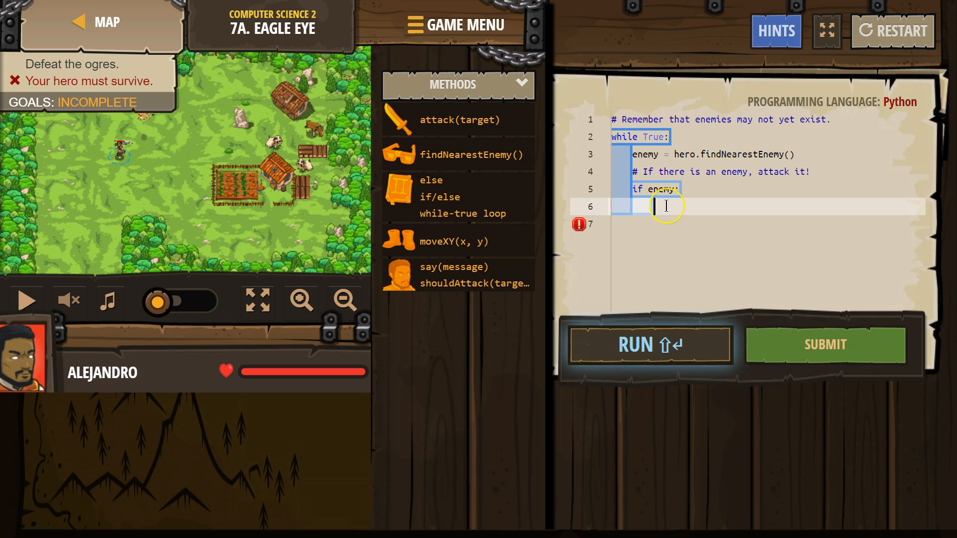
{"action": "type", "text": "attack(enemy"}
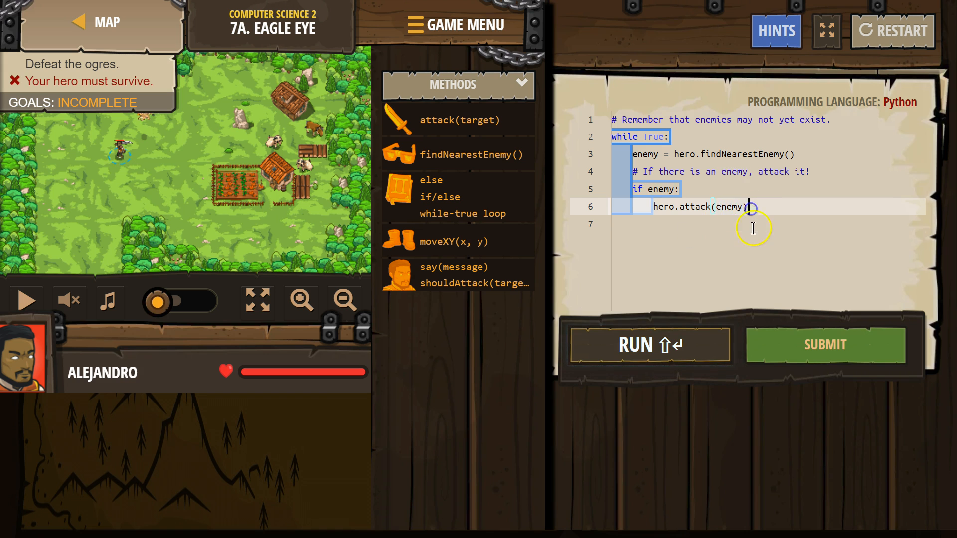
{"action": "key", "text": "Enter"}
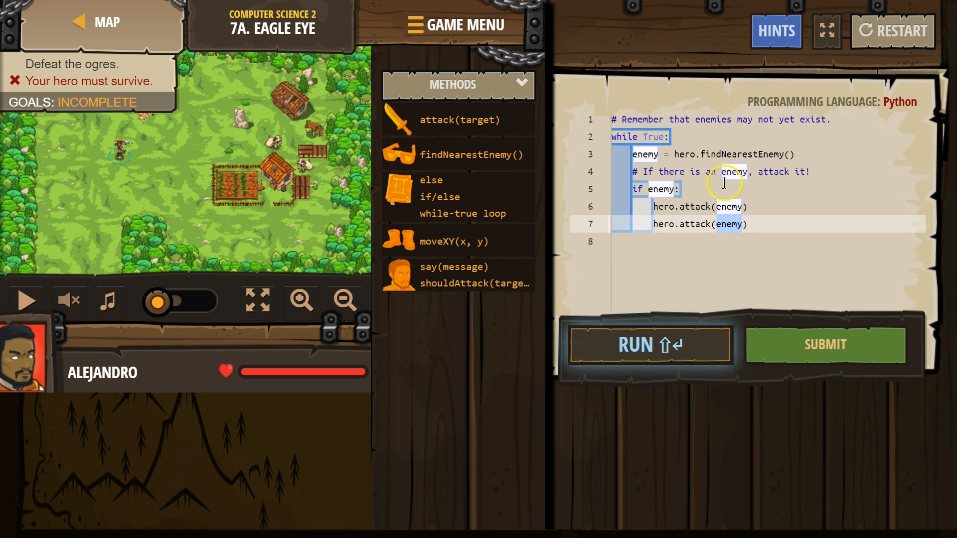
{"action": "mouse_move", "coordinate": [689, 333]}
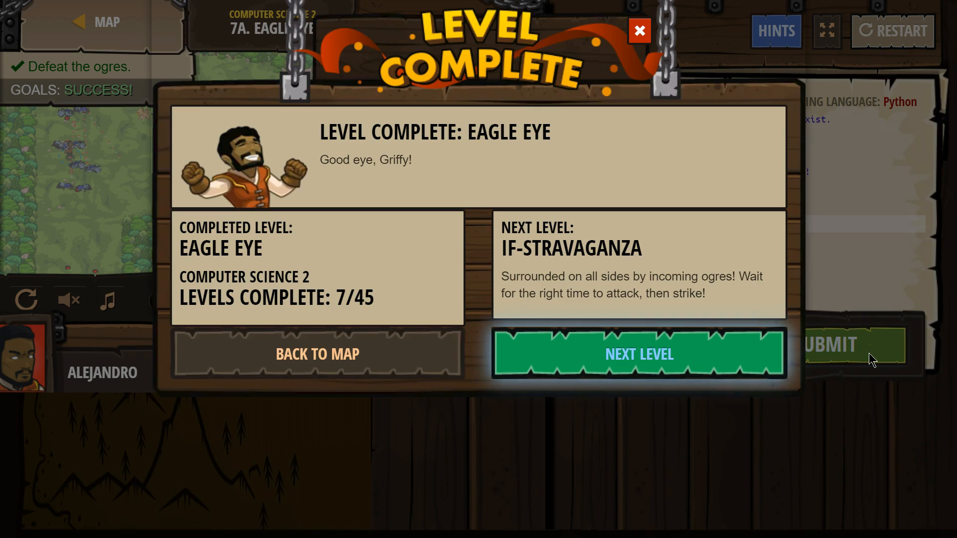
- Submit the code and dismiss the Level Complete summary once the ogres are defeated
{"action": "left_click", "coordinate": [639, 31]}
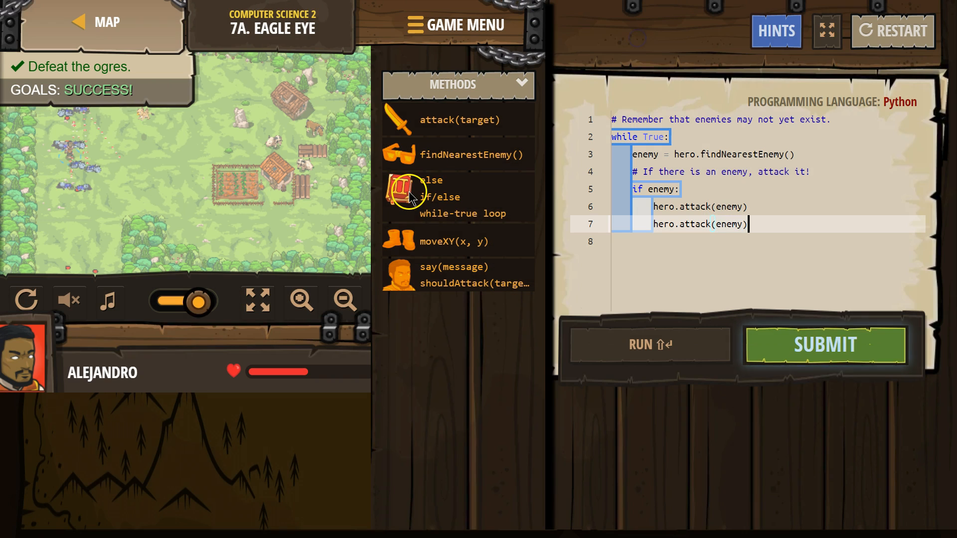